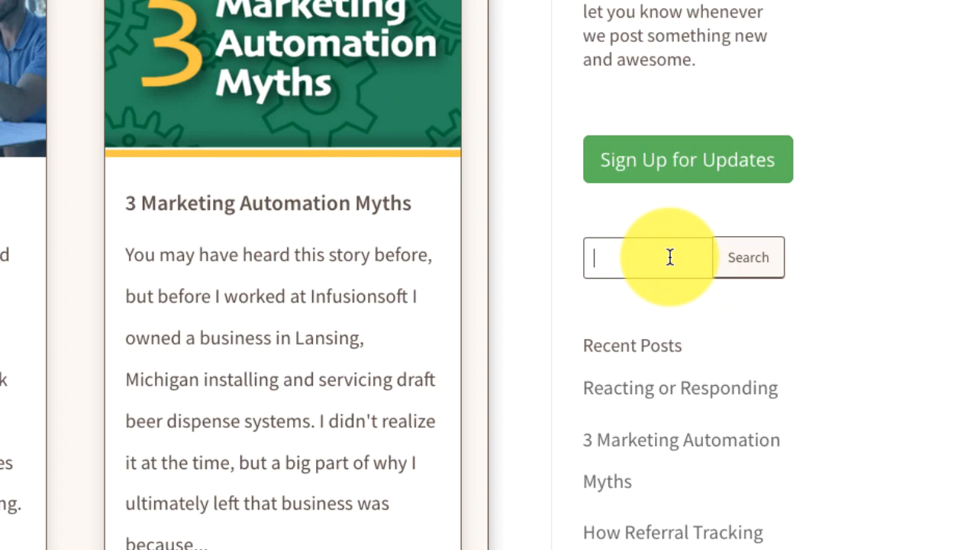
# Search the Monkeypod blog for 'liquid'
pyautogui.write('liquid')
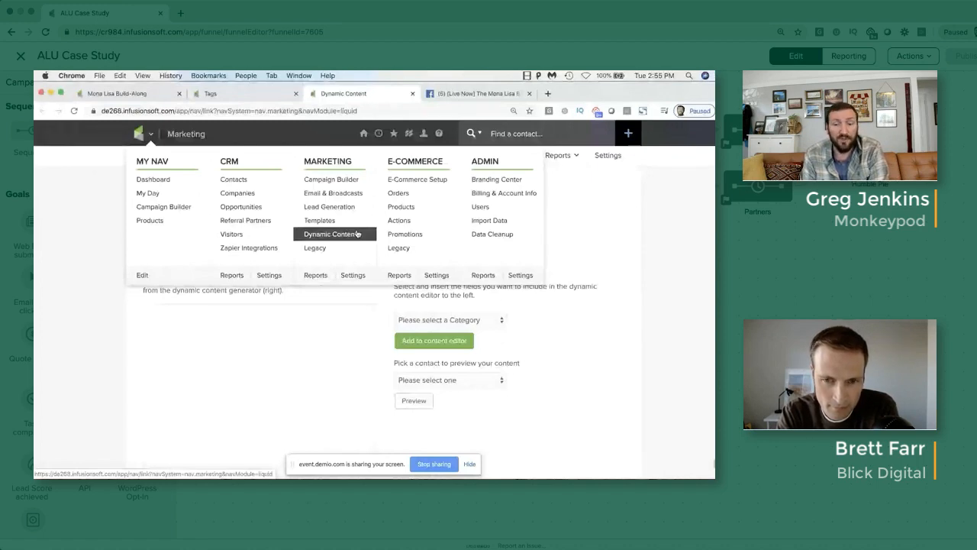
# Switch to the Mona Lisa Build-Along campaign builder tab
pyautogui.click(328, 234)
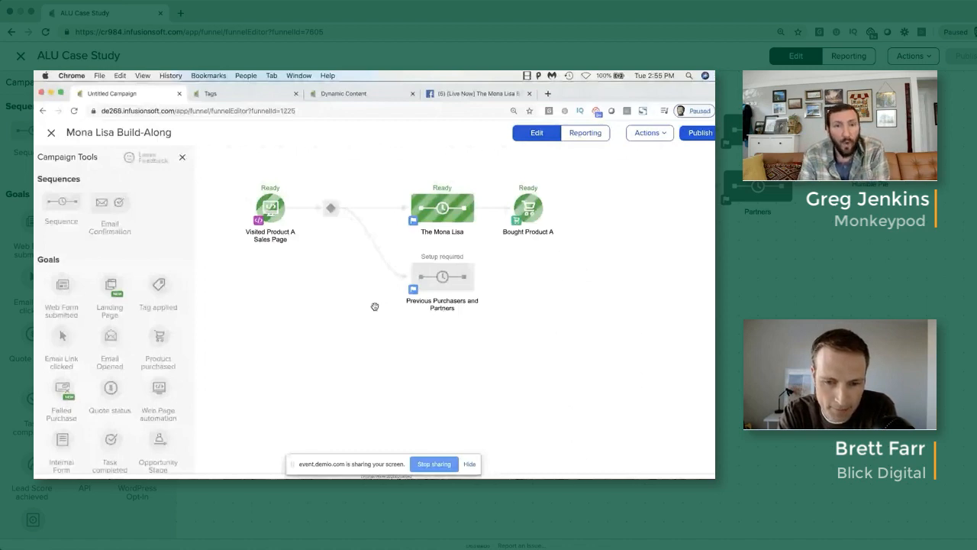
# Open the Previous Purchasers and Partners sequence, then its Here ya go email
pyautogui.doubleClick(442, 276)
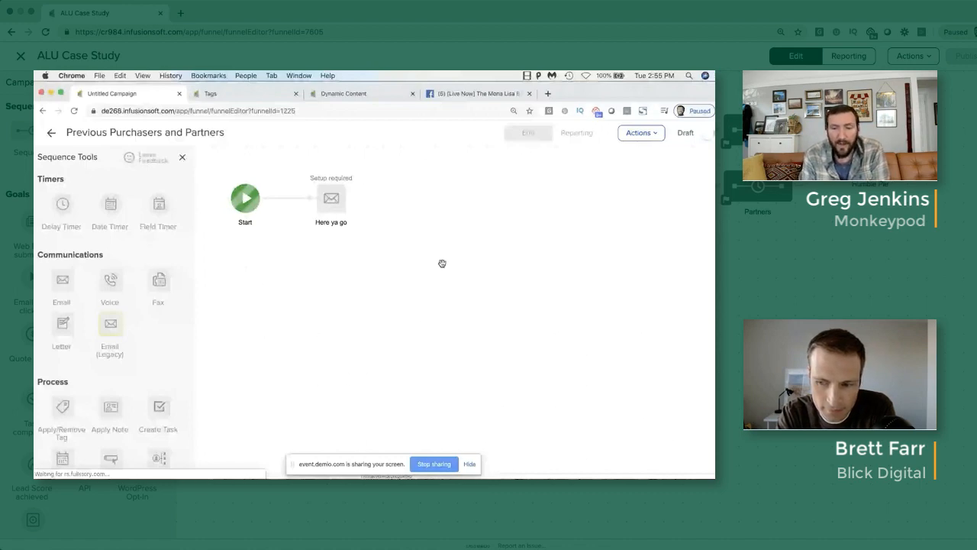
pyautogui.doubleClick(330, 199)
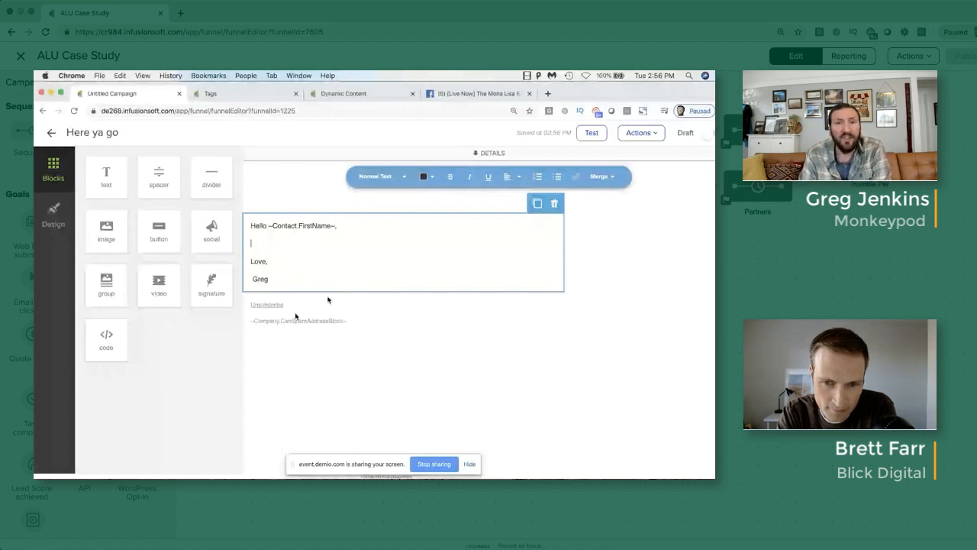
# Switch to the Dynamic Content tab
pyautogui.click(343, 93)
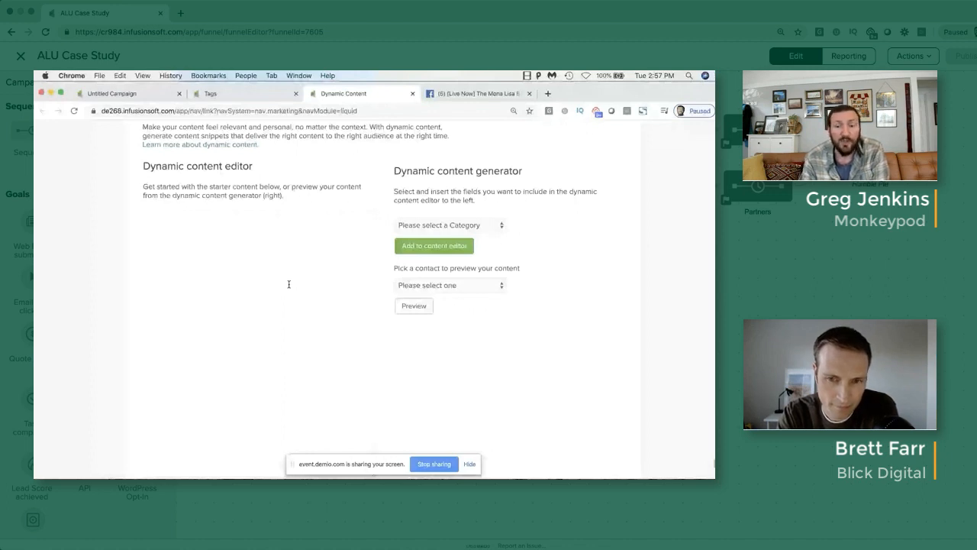
# Choose the Contact category and Tag Ids merge field in the generator
pyautogui.click(449, 224)
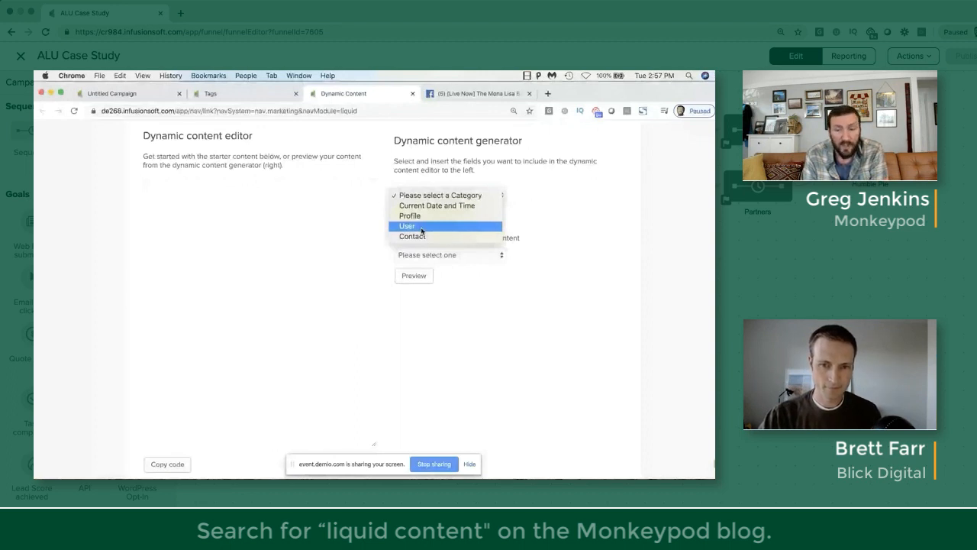
pyautogui.moveTo(410, 215)
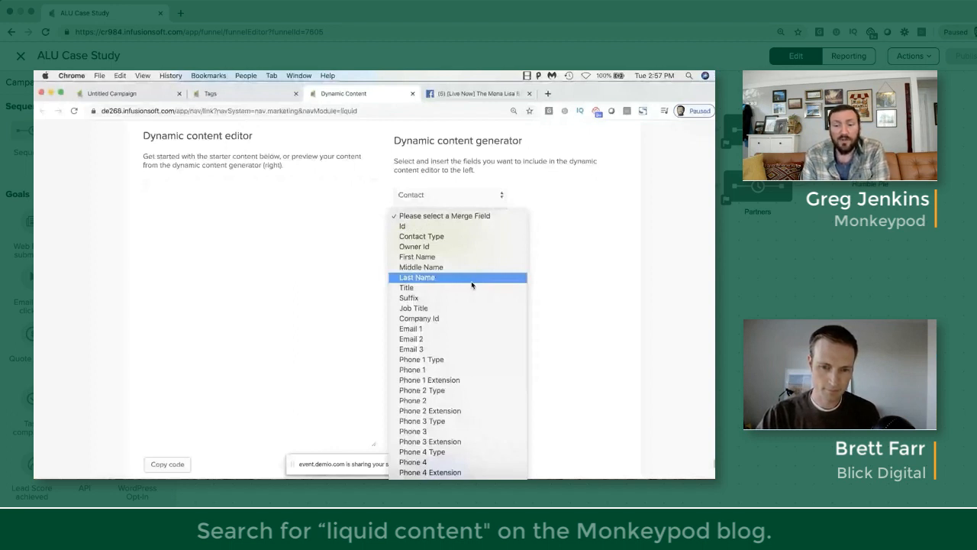
pyautogui.scroll(-3)
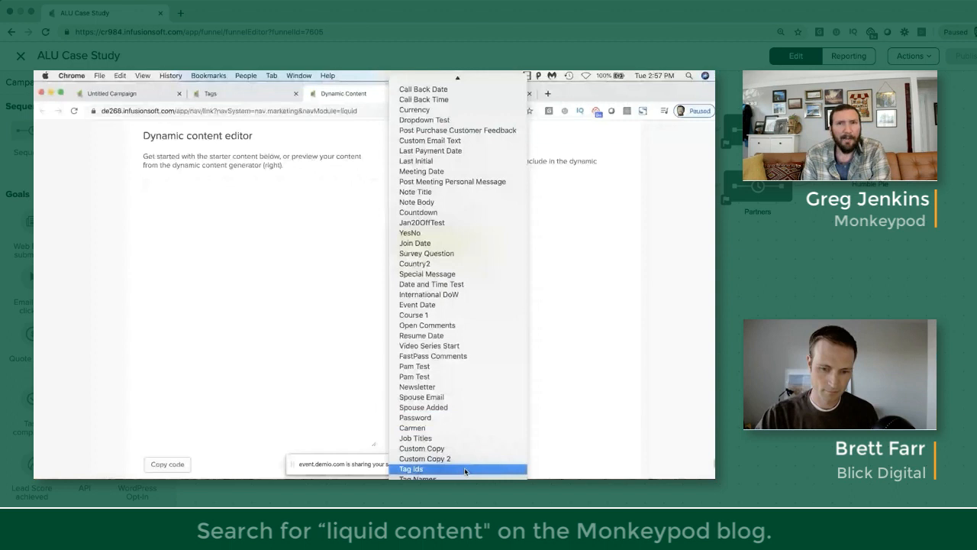
pyautogui.click(411, 468)
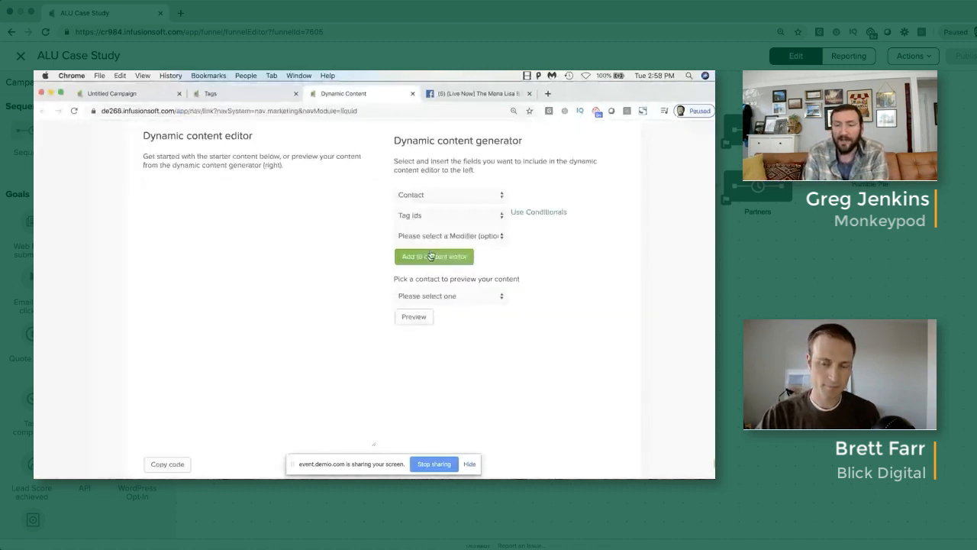
# Enable Use Conditionals and find Bought Product A's tag ID (465)
pyautogui.click(451, 235)
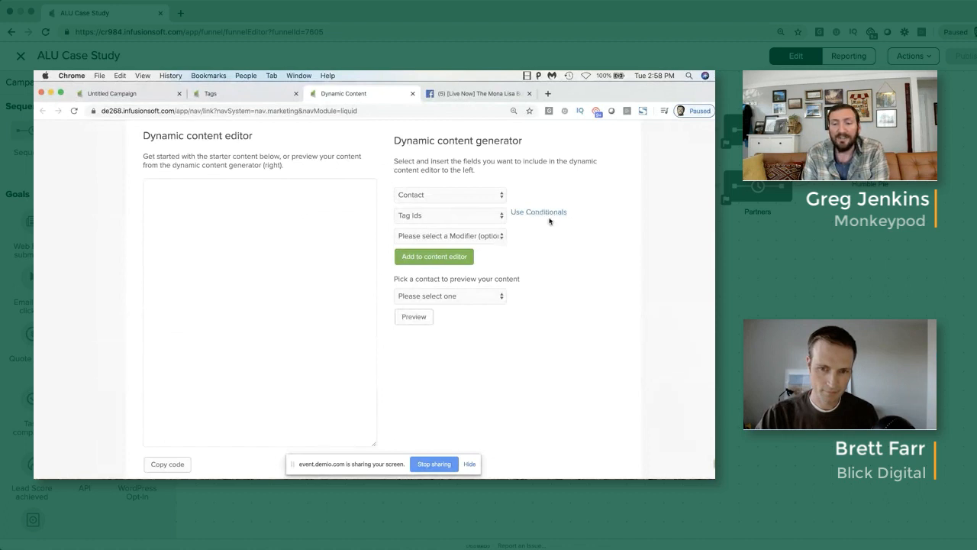
pyautogui.click(538, 211)
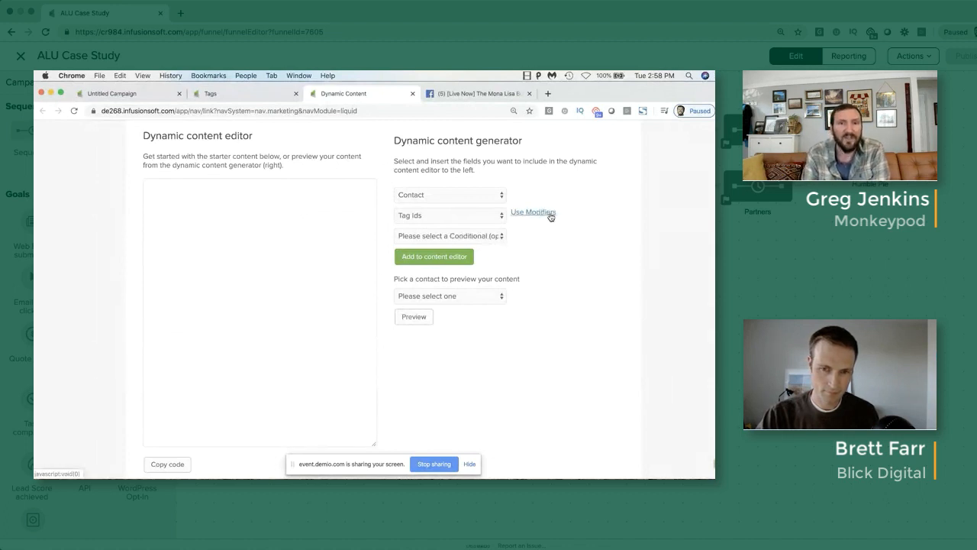
pyautogui.moveTo(495, 233)
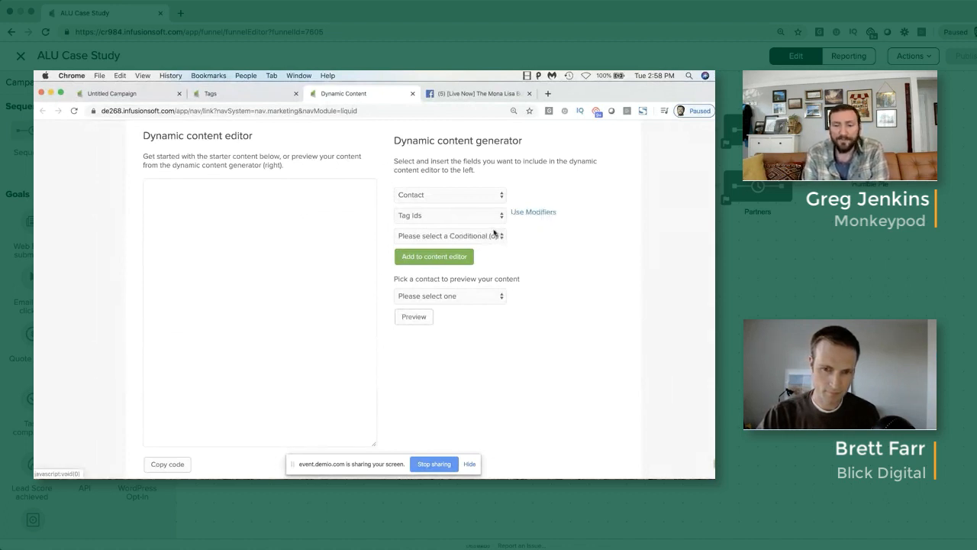
pyautogui.click(449, 235)
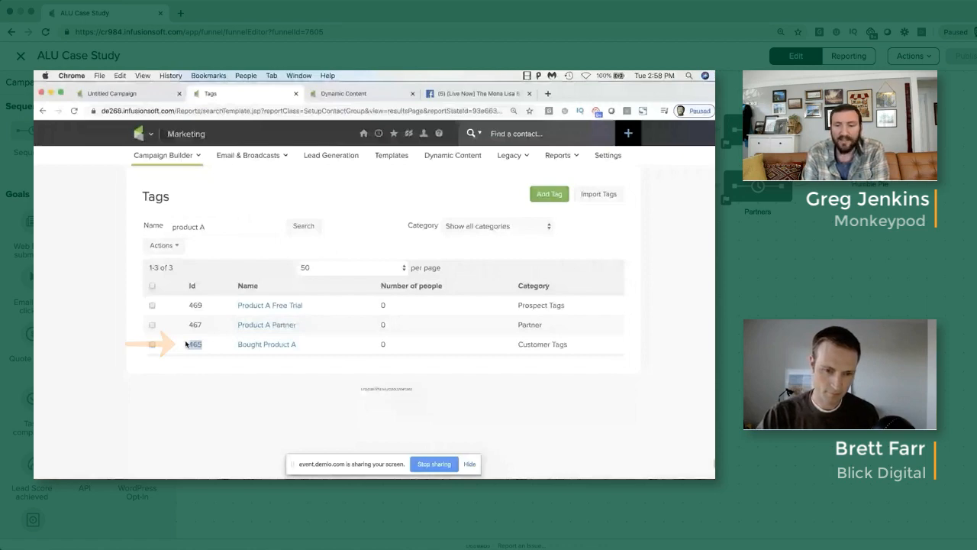
# Add an if/else snippet checking tags contain 465 to the content editor
pyautogui.click(343, 94)
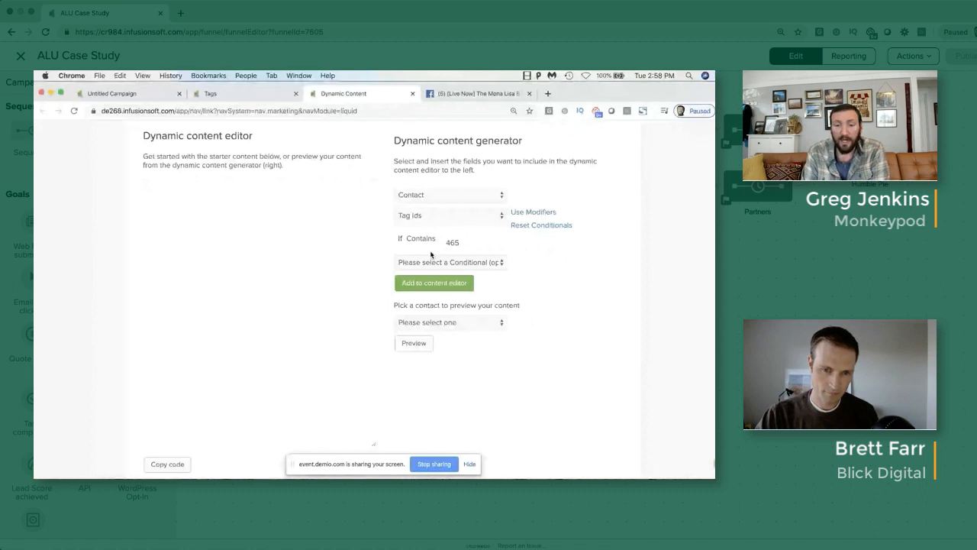
pyautogui.click(448, 262)
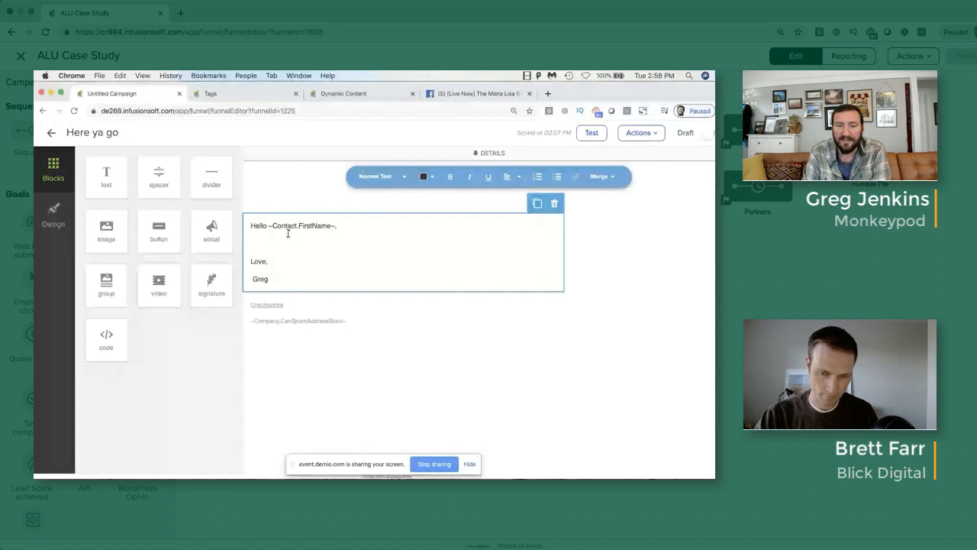
pyautogui.click(251, 243)
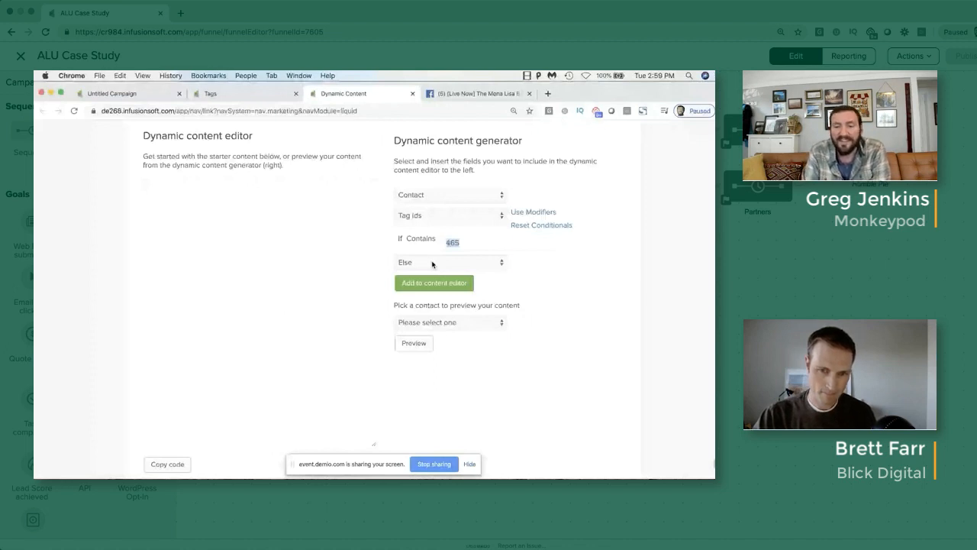
pyautogui.click(434, 283)
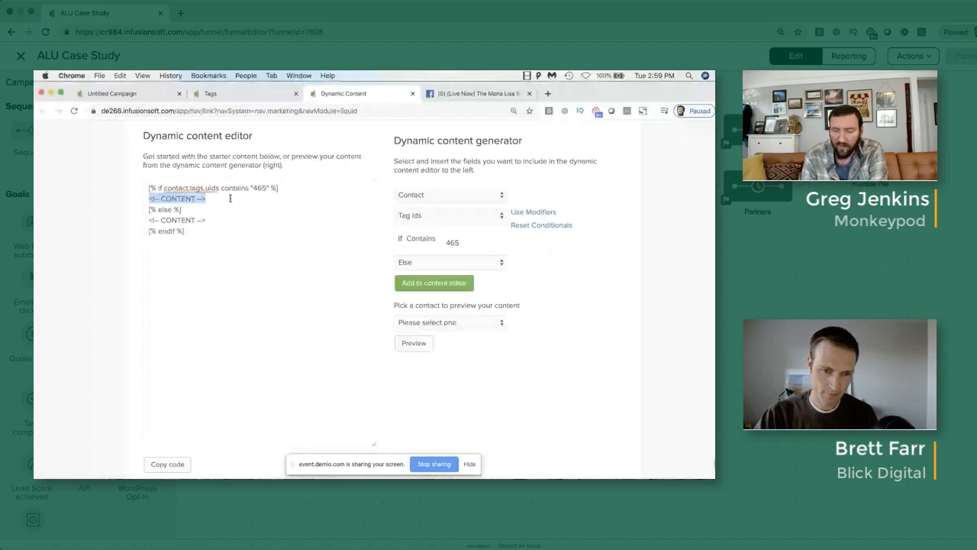
# Fill placeholders with login-info and campaign builder affiliate-link sentences
pyautogui.write("Here's your login info")
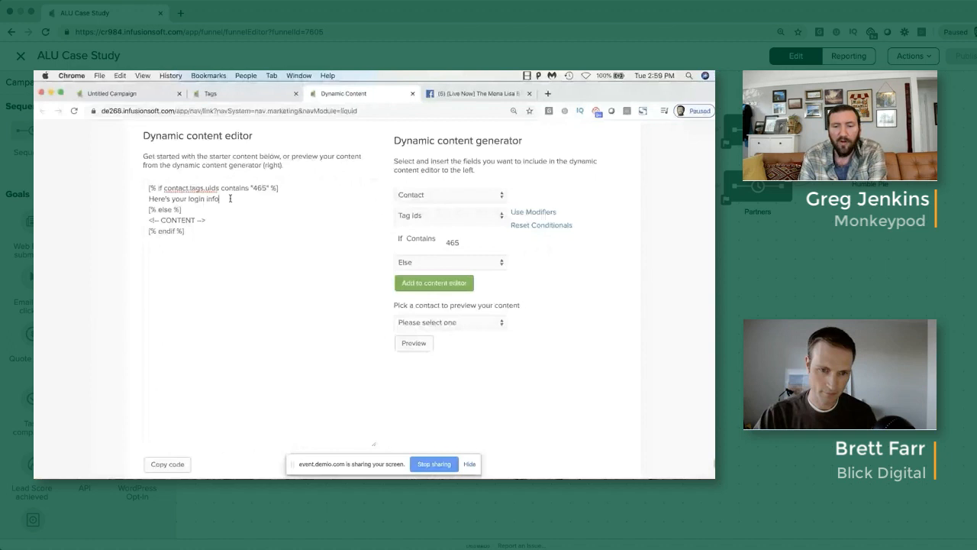
pyautogui.write('for the campaign builder course')
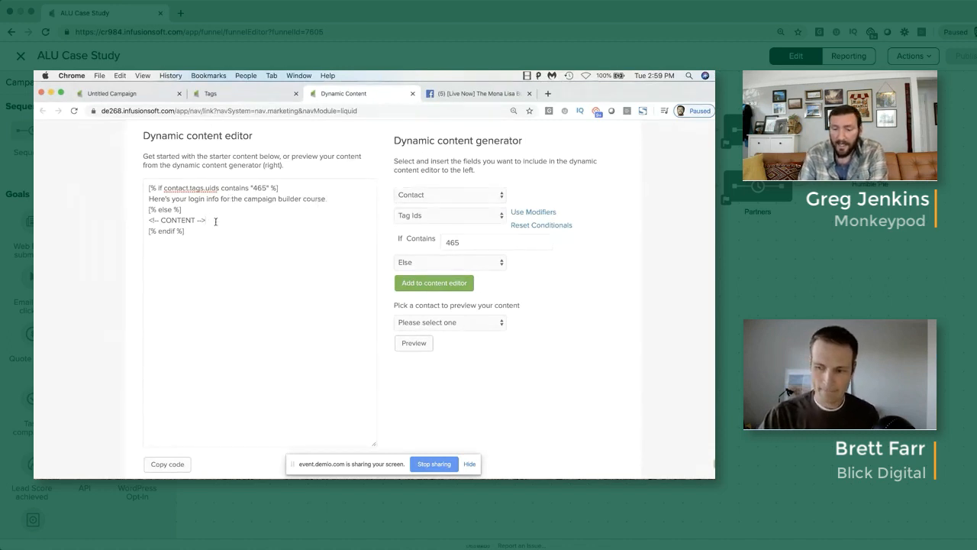
pyautogui.write("Here's your affiliate link for the cam")
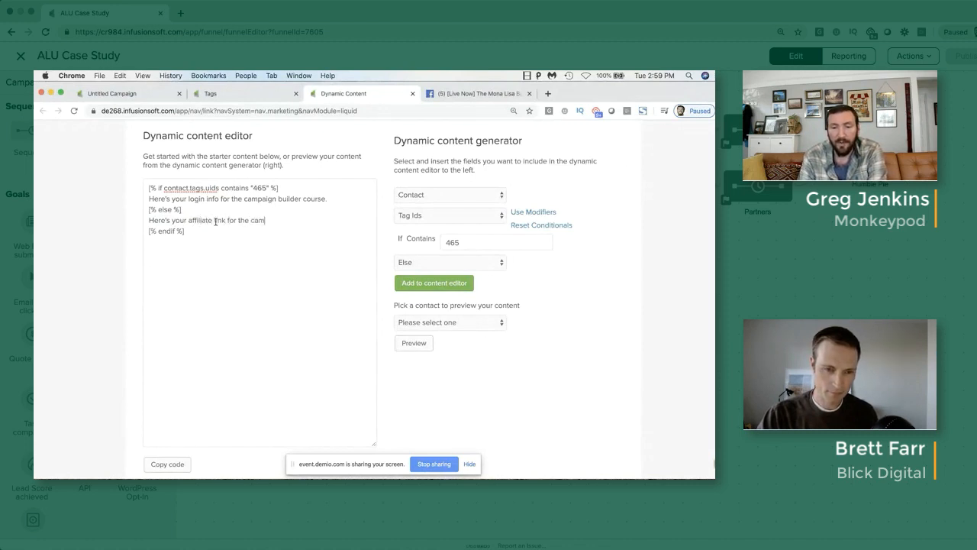
pyautogui.write('paign build')
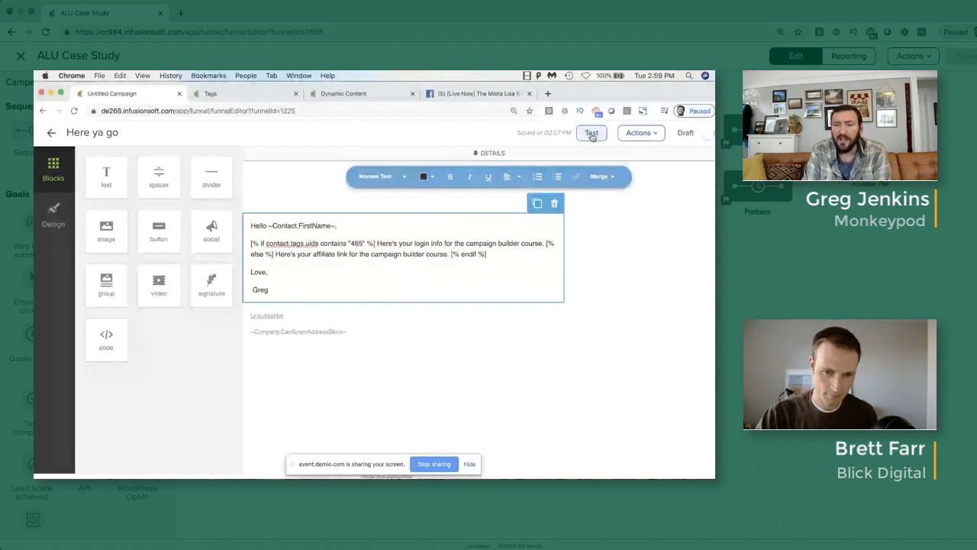
# Open and dismiss the email's Actions menu, then switch to Dynamic Content
pyautogui.click(639, 132)
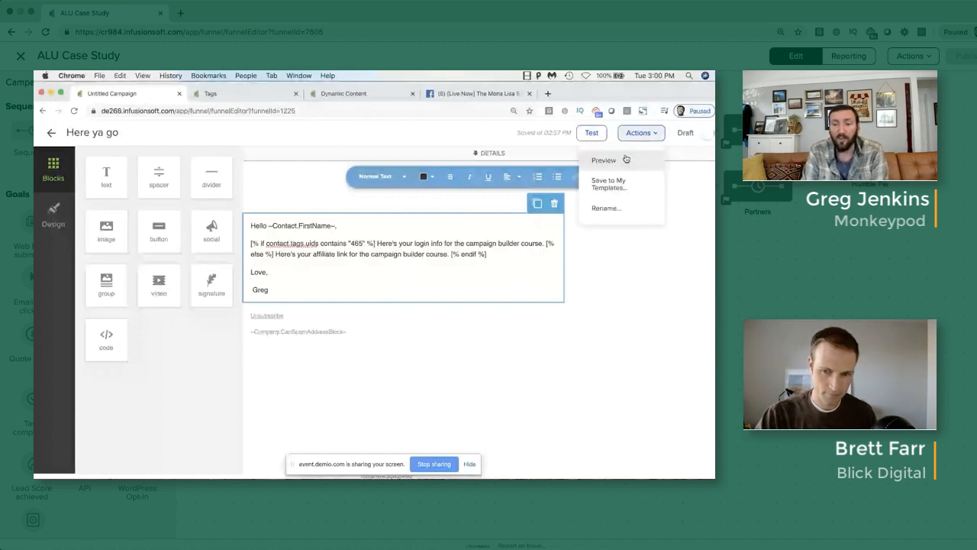
pyautogui.click(492, 229)
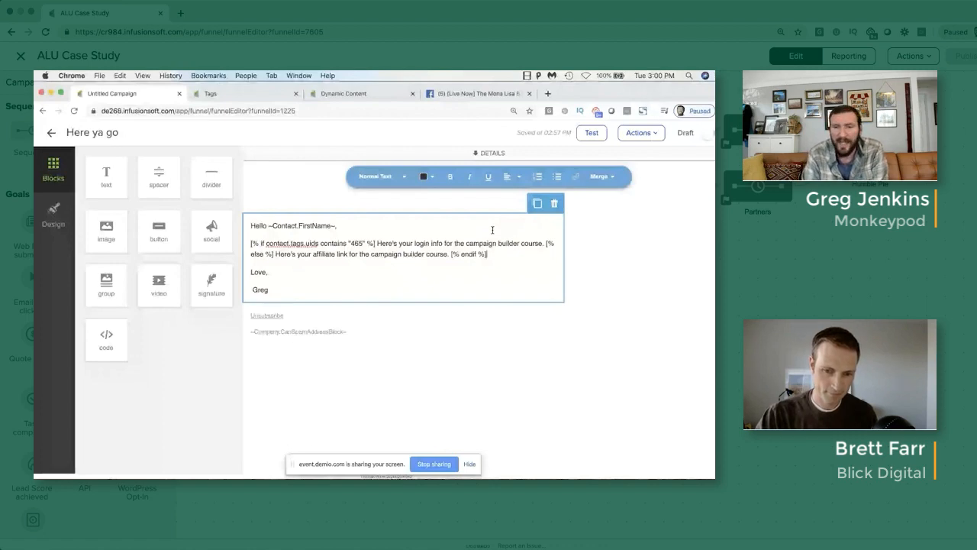
pyautogui.click(343, 93)
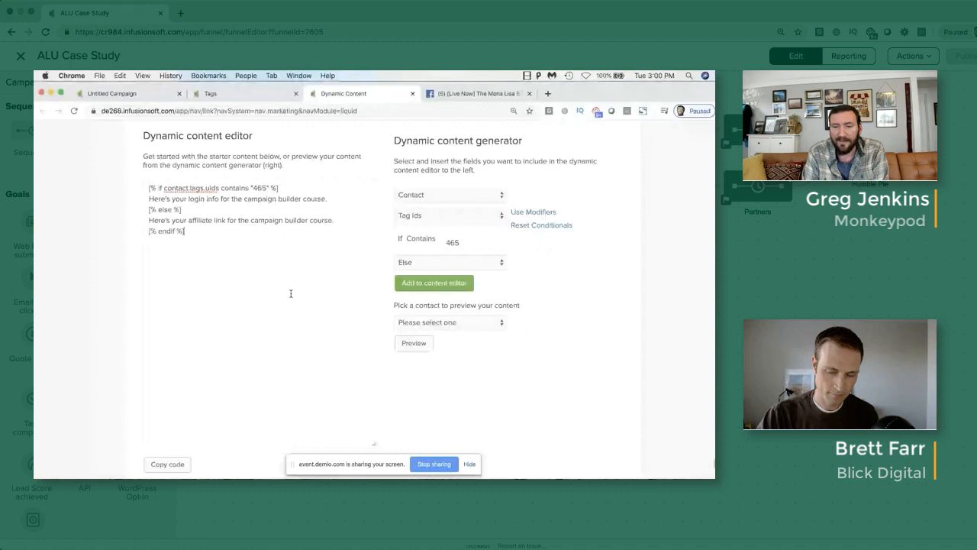
pyautogui.moveTo(386, 311)
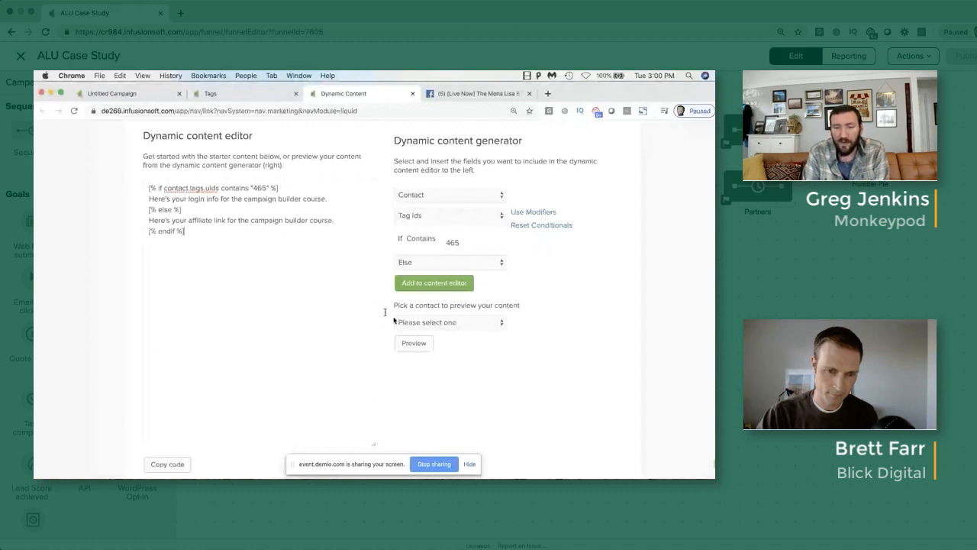
# Mark the Here ya go email Ready and return to the canvas
pyautogui.click(449, 321)
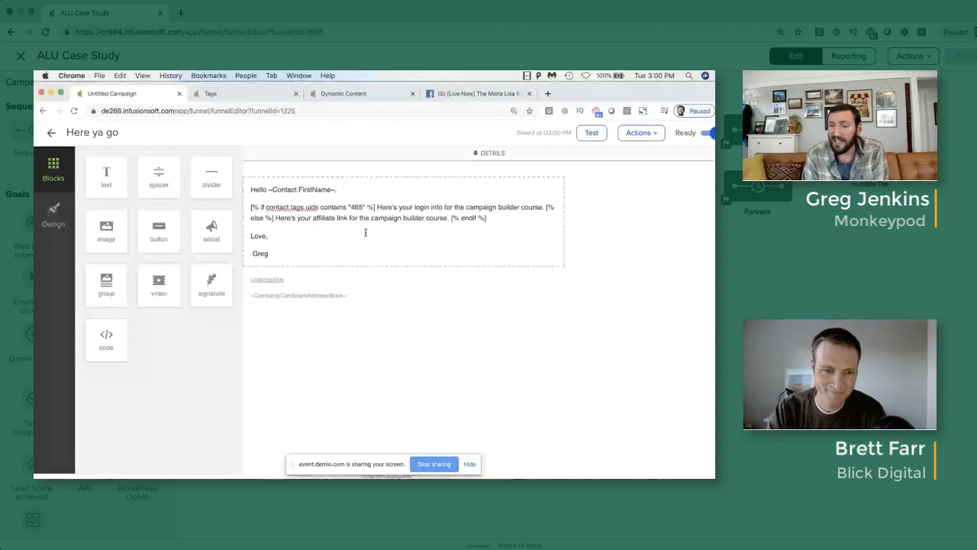
pyautogui.click(51, 132)
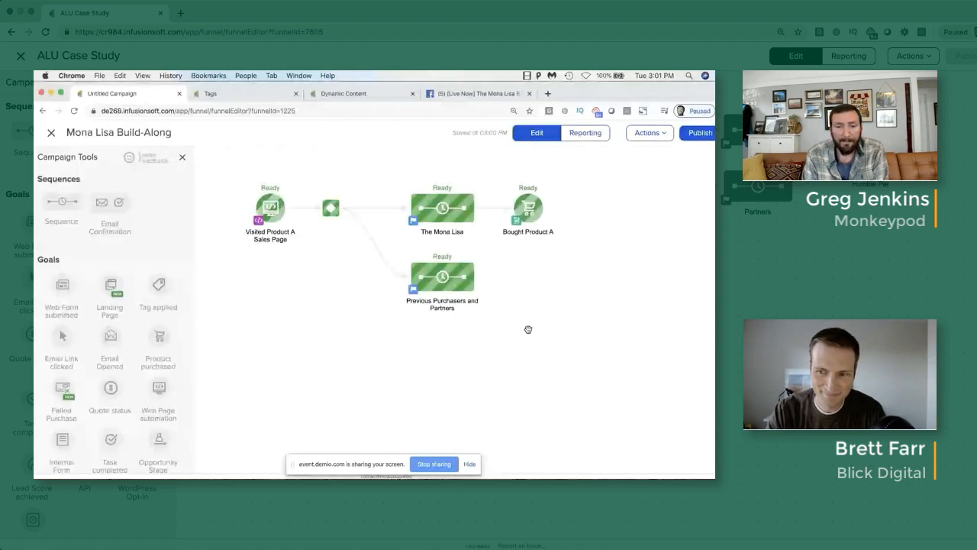